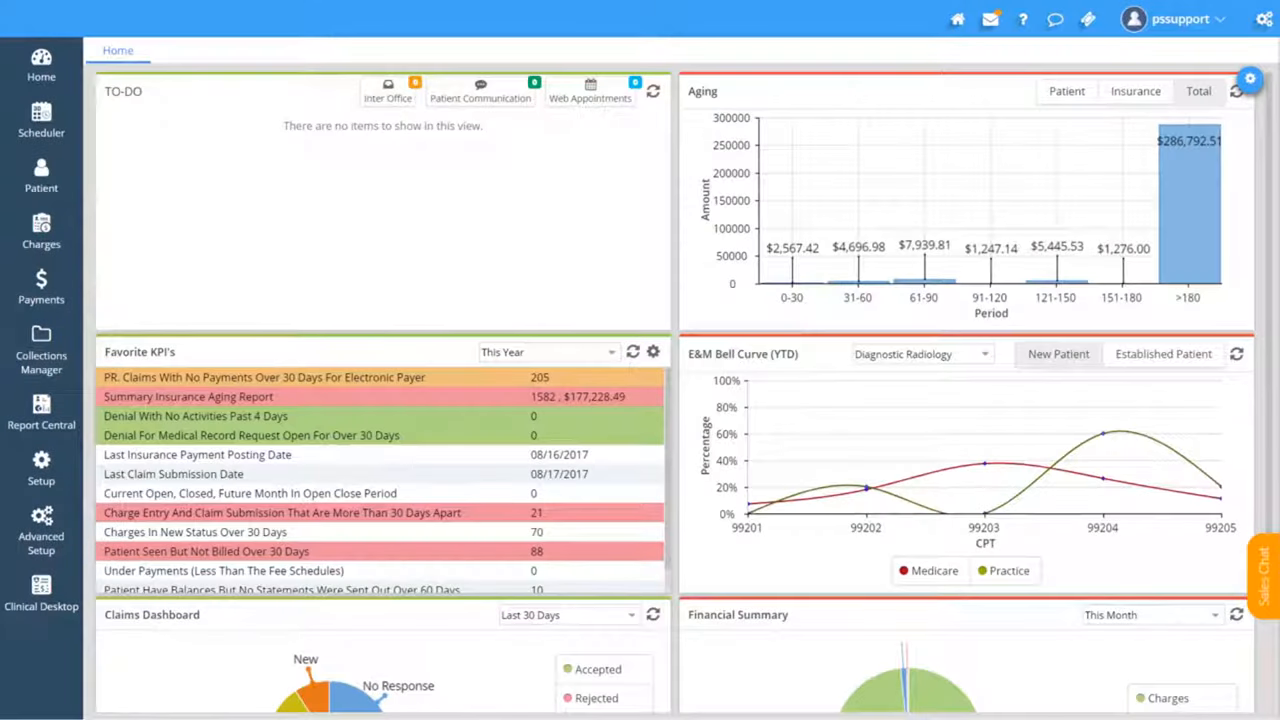
Go from the dashboard to Charges > Enter Charges to reach the blank charge form.
{"action": "left_click", "coordinate": [40, 230]}
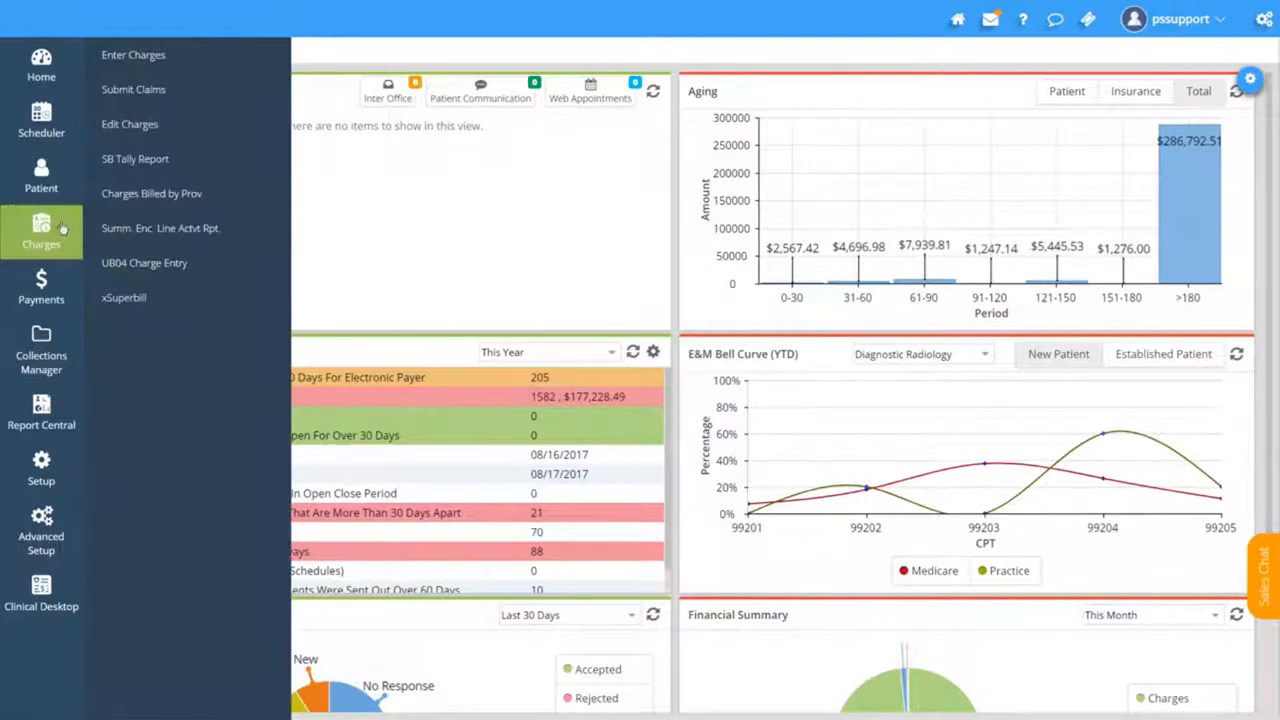
{"action": "left_click", "coordinate": [132, 56]}
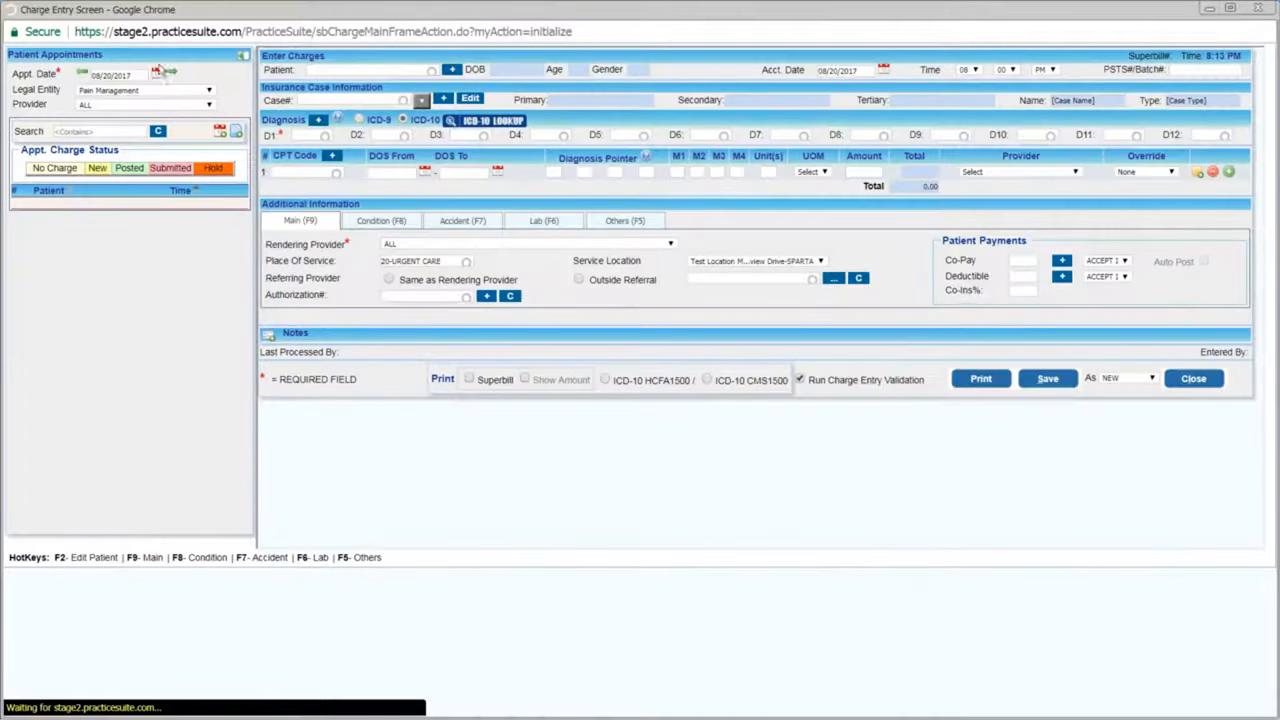
Set the appointment date to 08/17/2017 so the day's three patients list.
{"action": "left_click", "coordinate": [158, 74]}
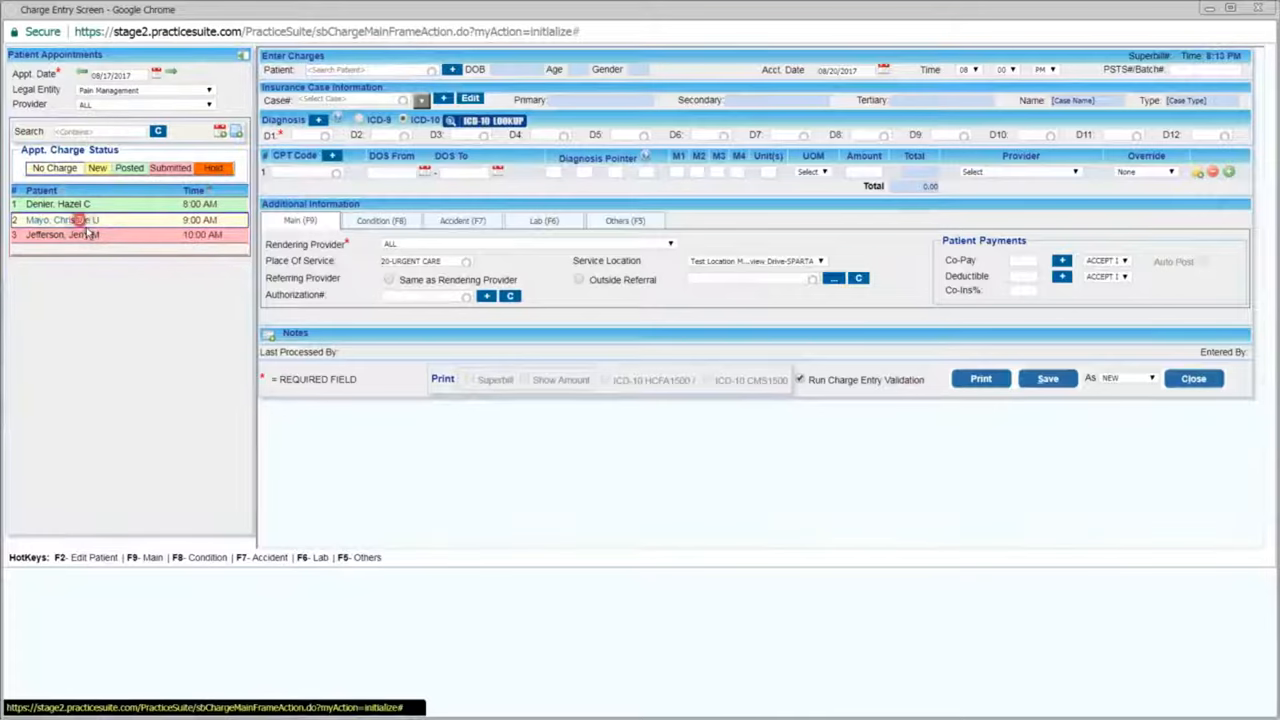
{"action": "left_click", "coordinate": [62, 218]}
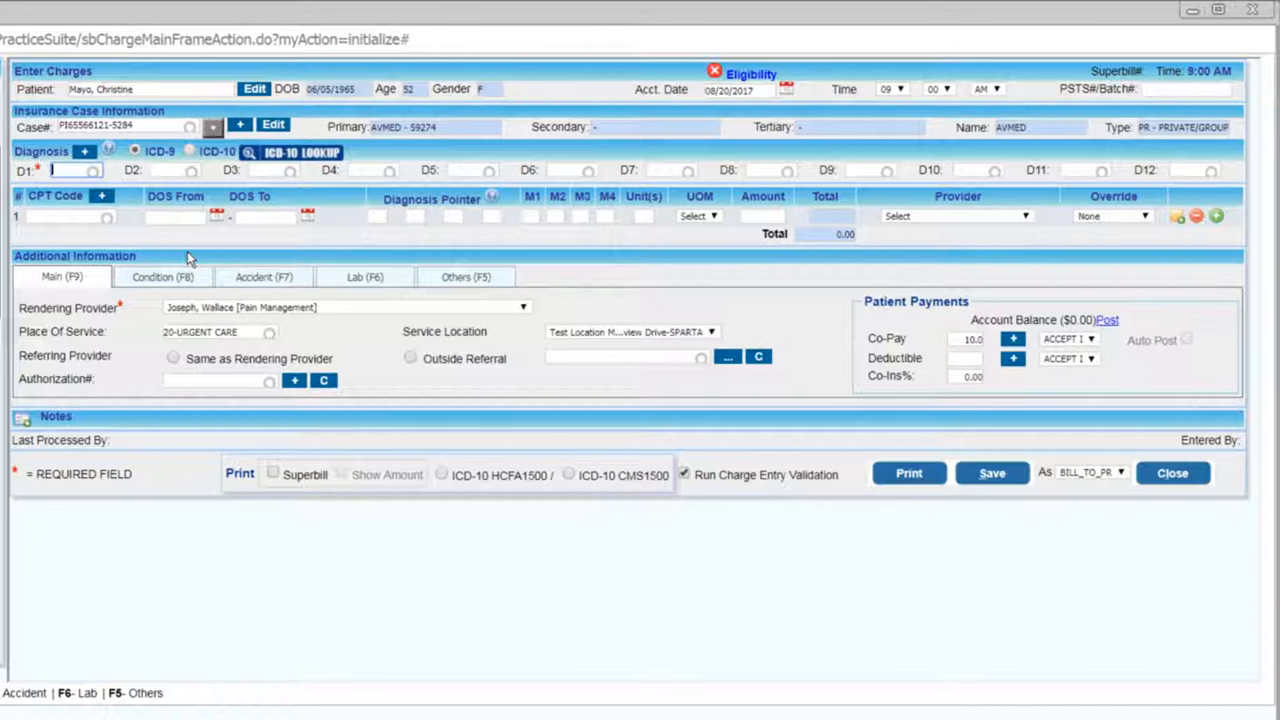
Enter diagnosis 739.1 and CPT 99213 for 500.00, and choose ICD-10 CMS1500 printing.
{"action": "type", "text": "739.1"}
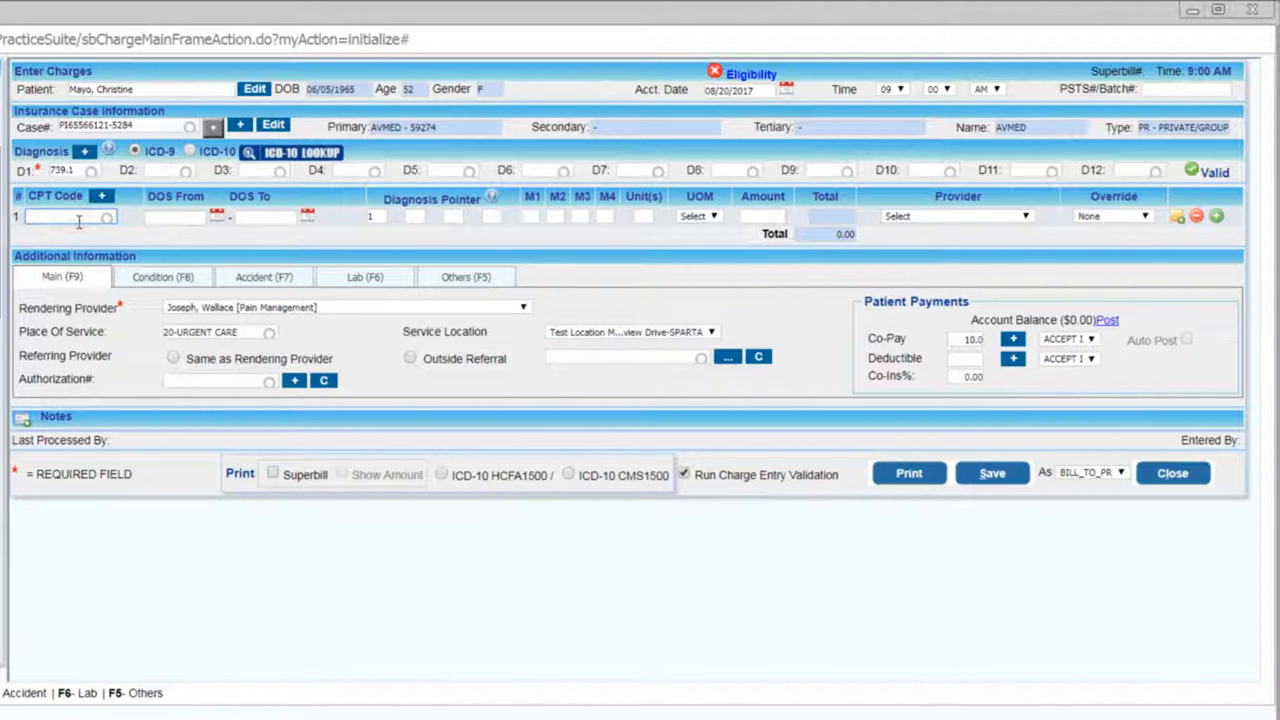
{"action": "type", "text": "992132"}
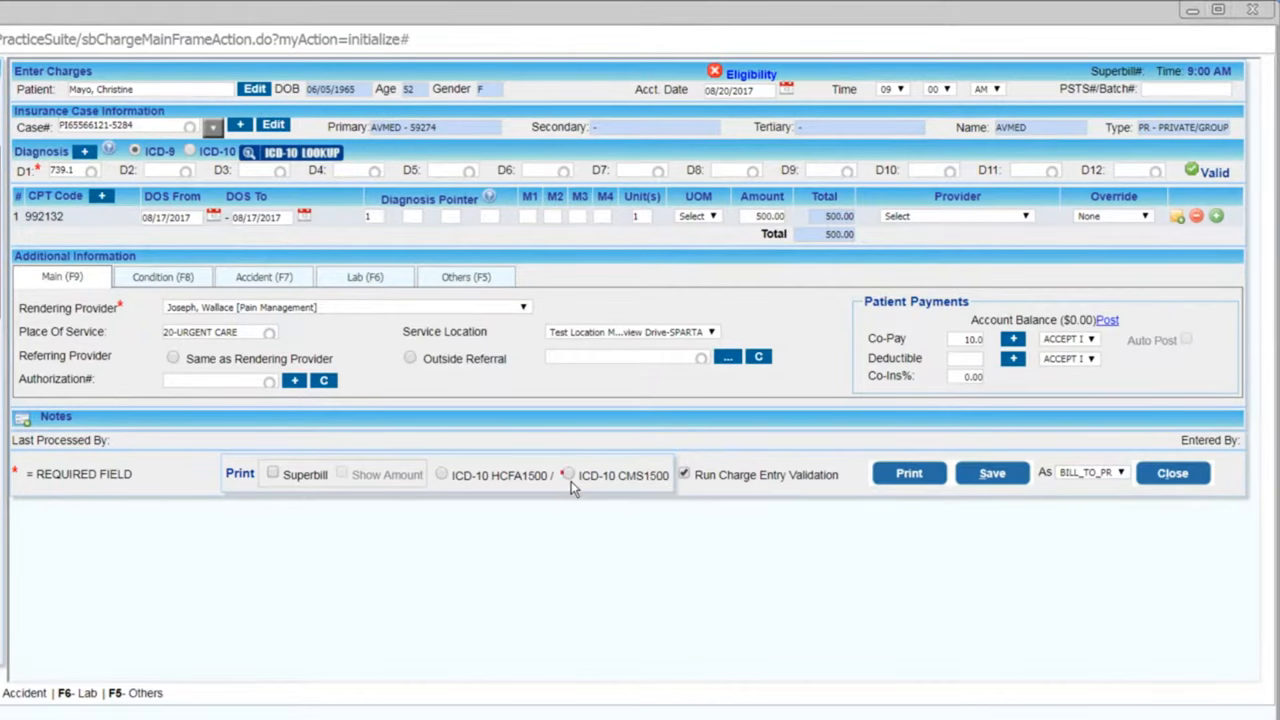
{"action": "left_click", "coordinate": [568, 474]}
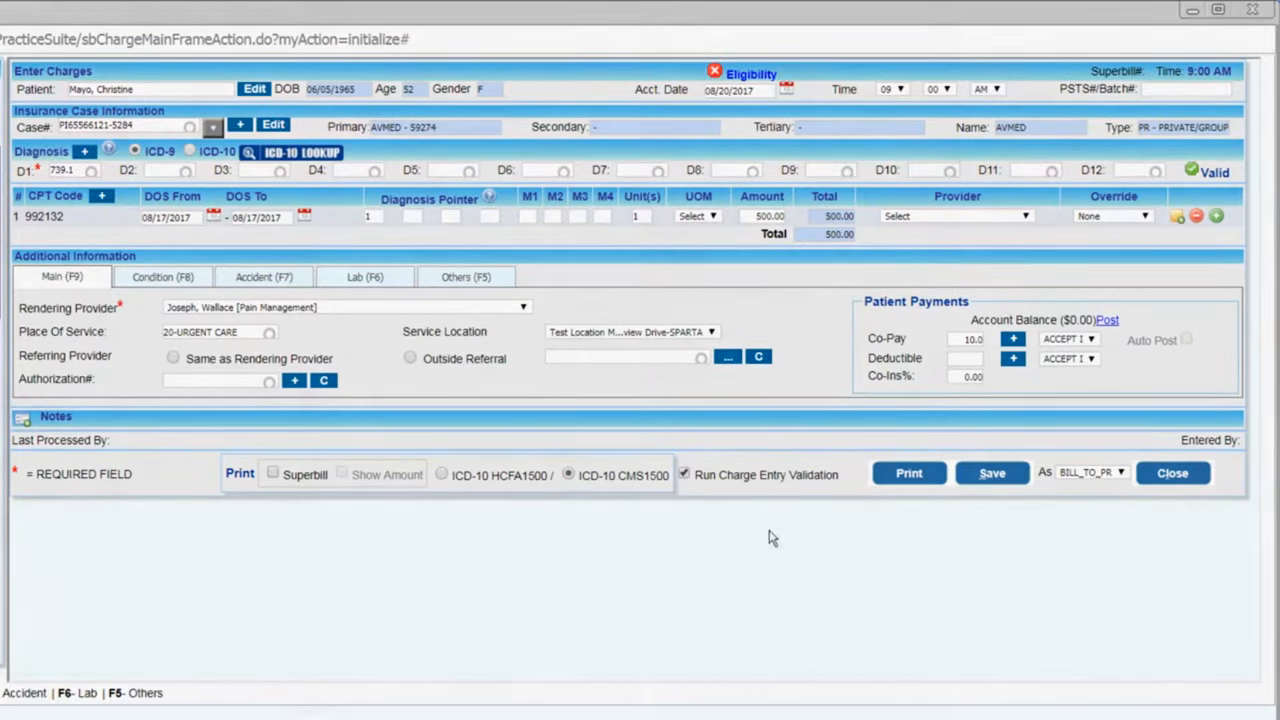